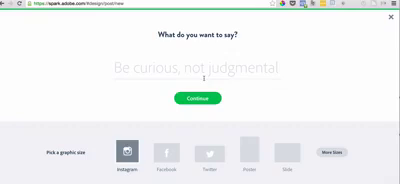
type("Top 10 Family Beach Vacations")
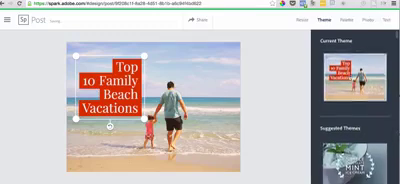
scroll("down", 3)
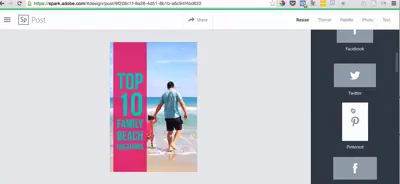
scroll("down", 3)
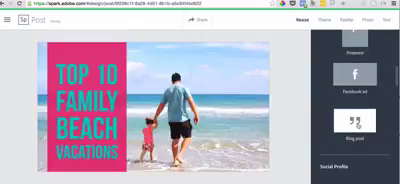
scroll("down", 3)
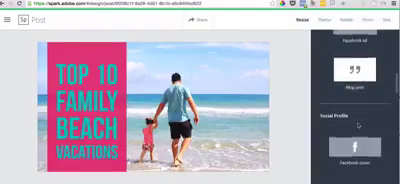